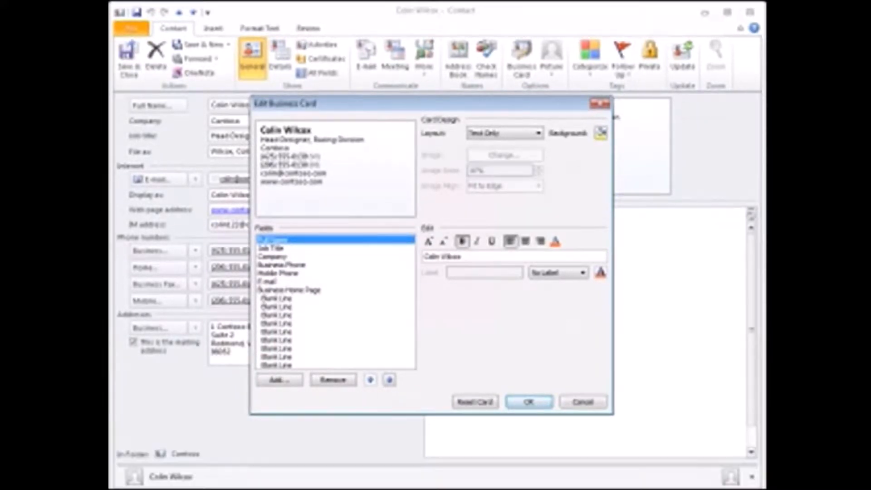
pyautogui.click(503, 133)
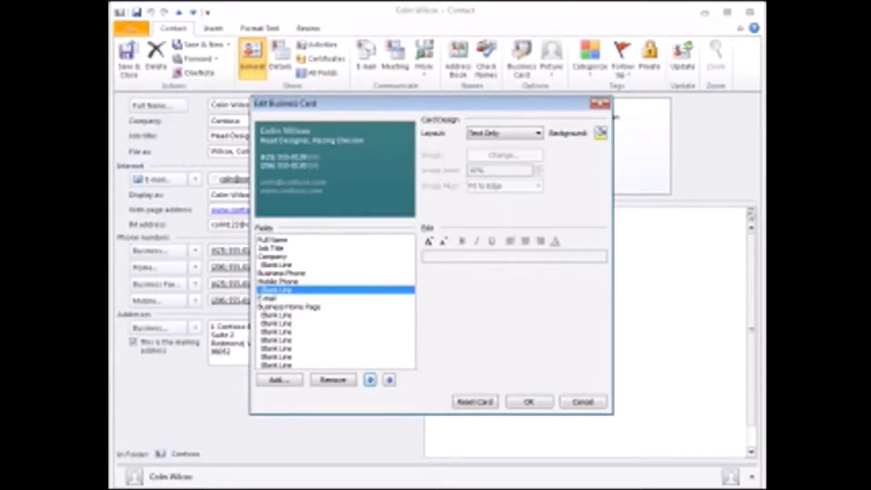
pyautogui.click(519, 132)
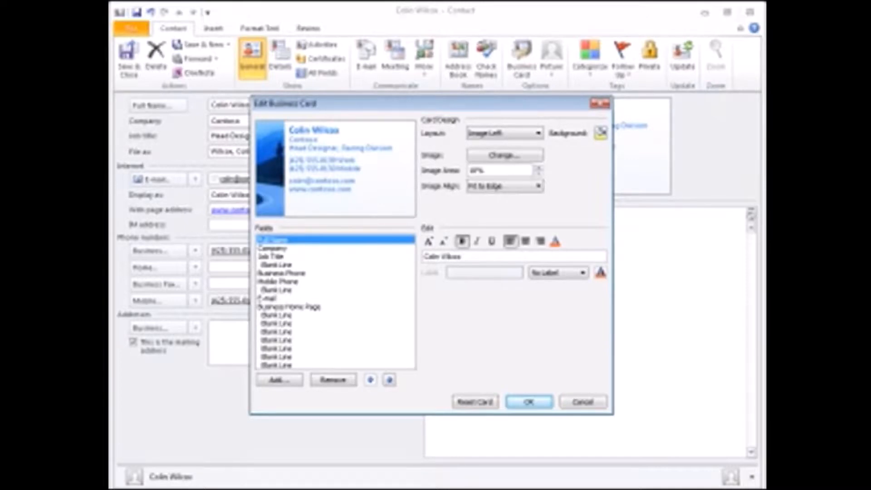
pyautogui.click(527, 401)
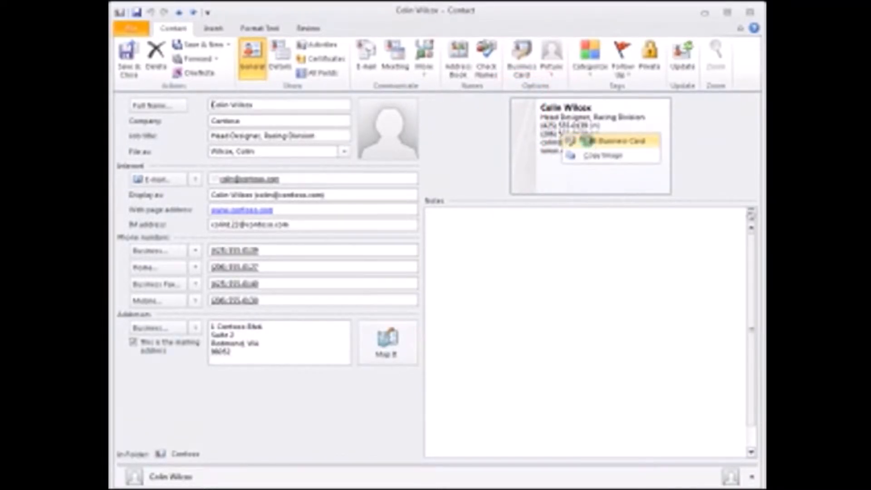
# Step: Reopen Edit Business Card and try Image Top, Image Bottom, then Background Image layouts
pyautogui.click(614, 140)
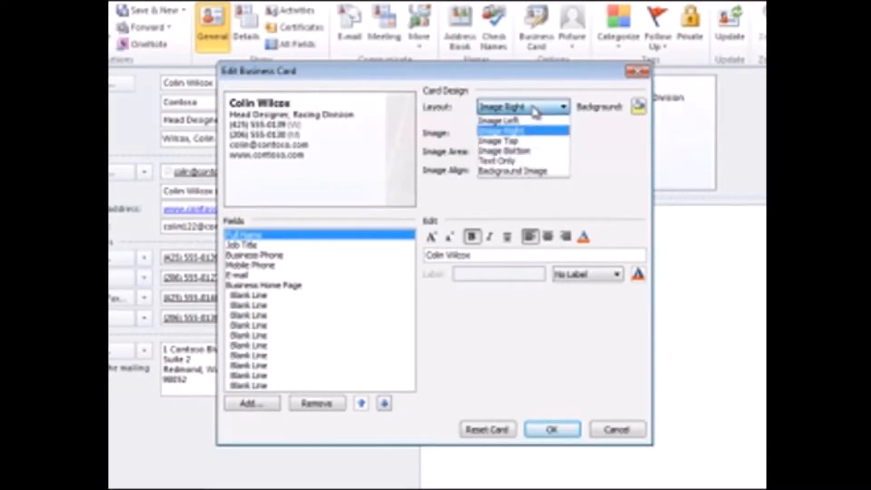
pyautogui.click(498, 119)
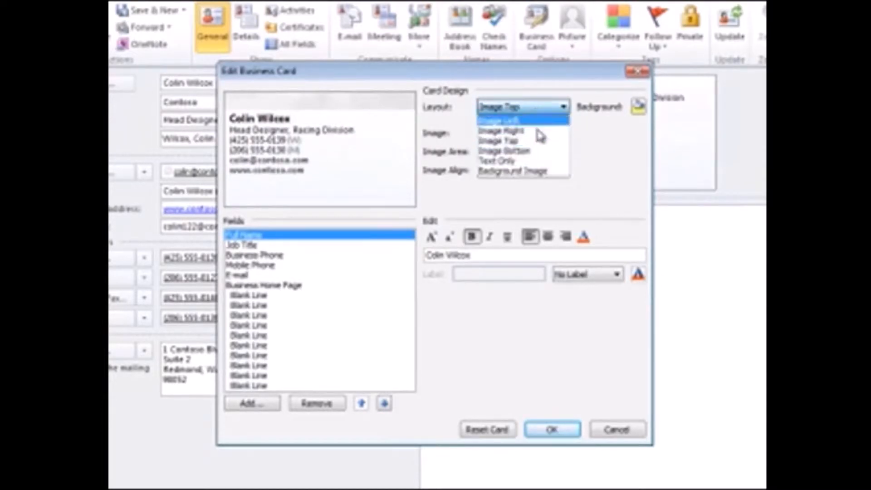
pyautogui.click(502, 150)
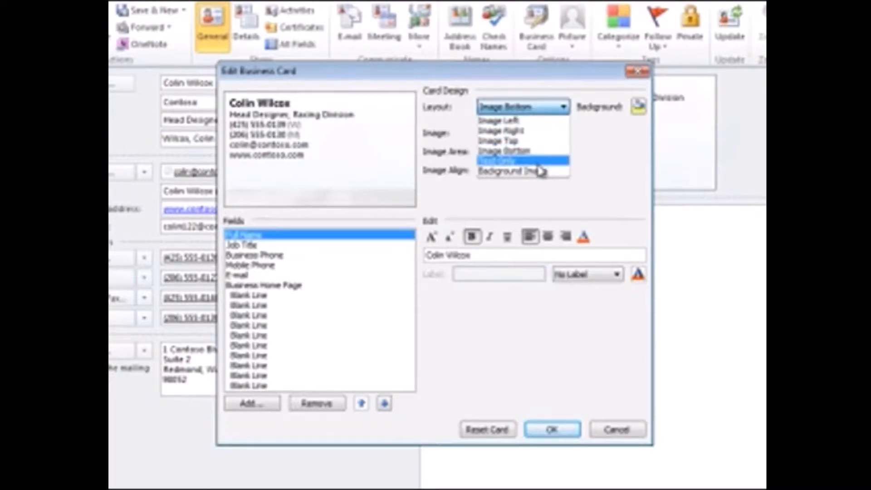
pyautogui.click(505, 169)
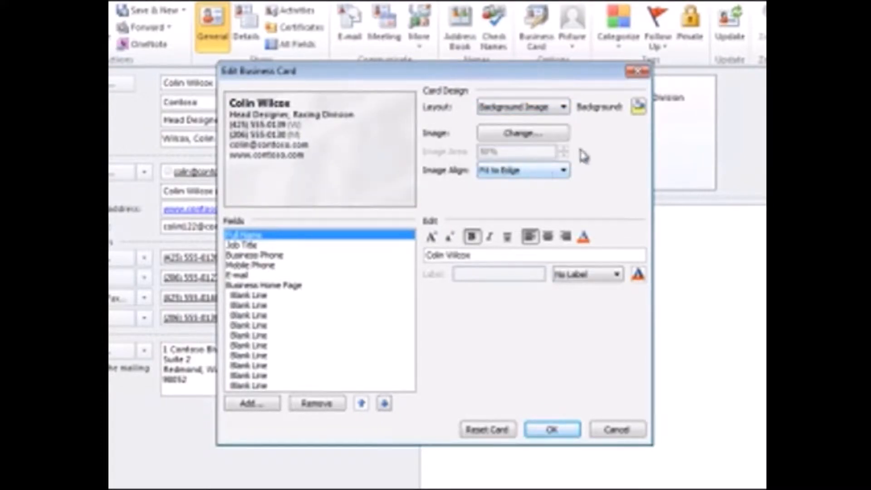
pyautogui.moveTo(583, 154)
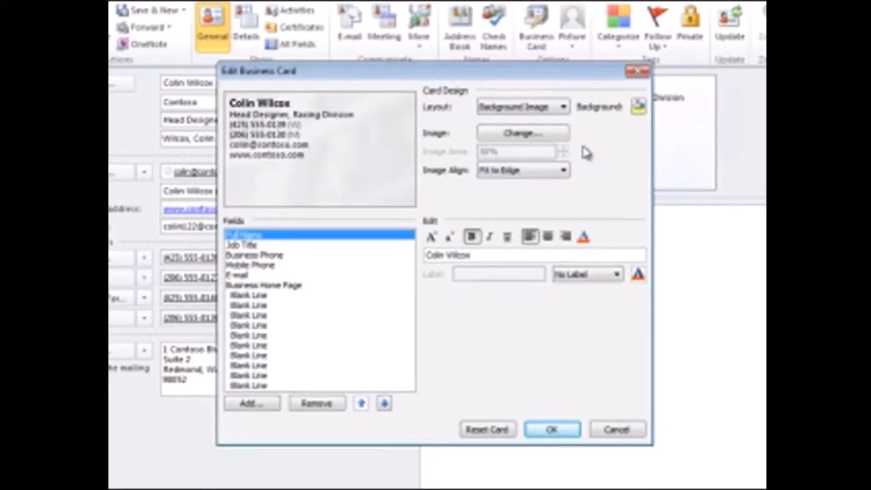
# Step: Replace the card image with the Contoso logo bitmap and place it above the contact details
pyautogui.click(521, 132)
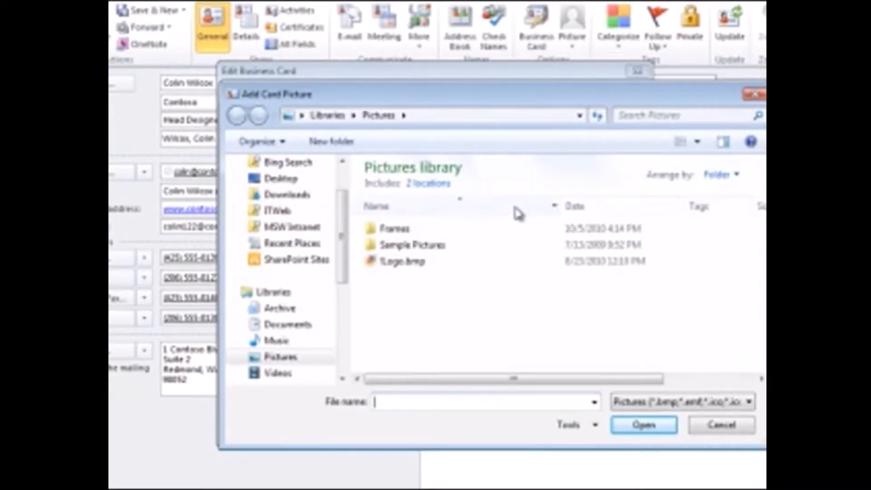
pyautogui.click(400, 261)
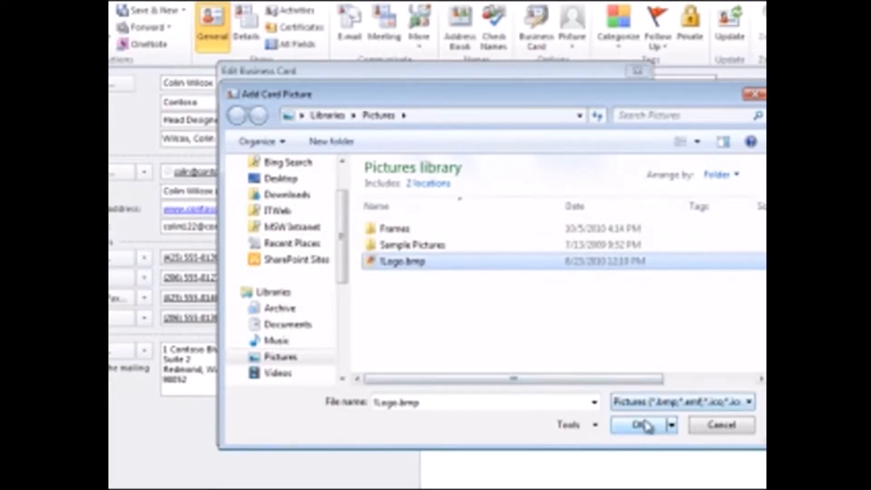
pyautogui.click(636, 425)
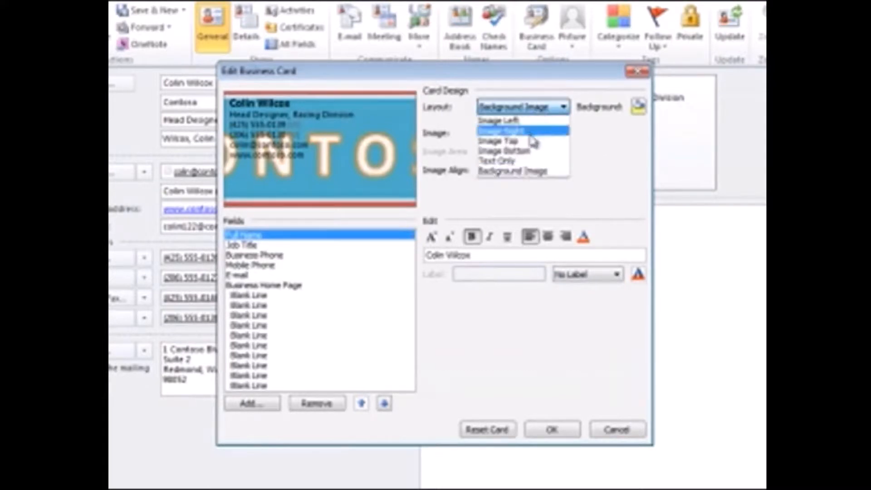
pyautogui.click(502, 141)
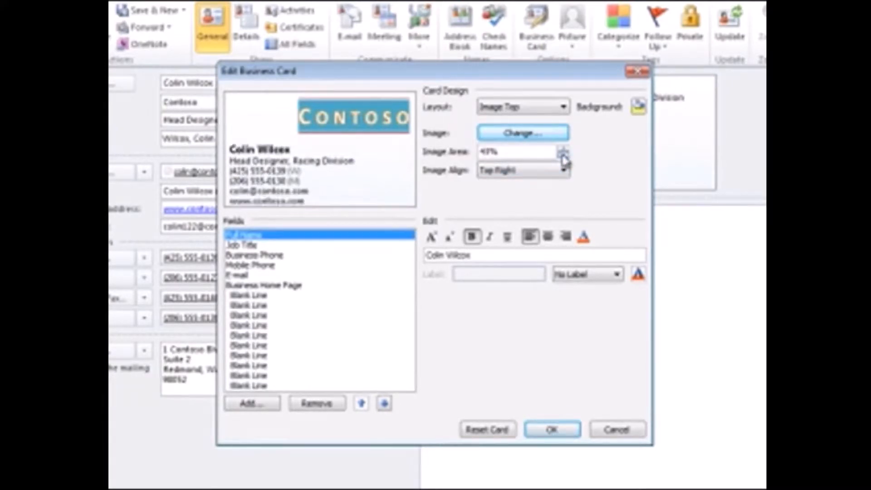
# Step: Reduce the logo's Image Area to 29% of the card
pyautogui.click(566, 156)
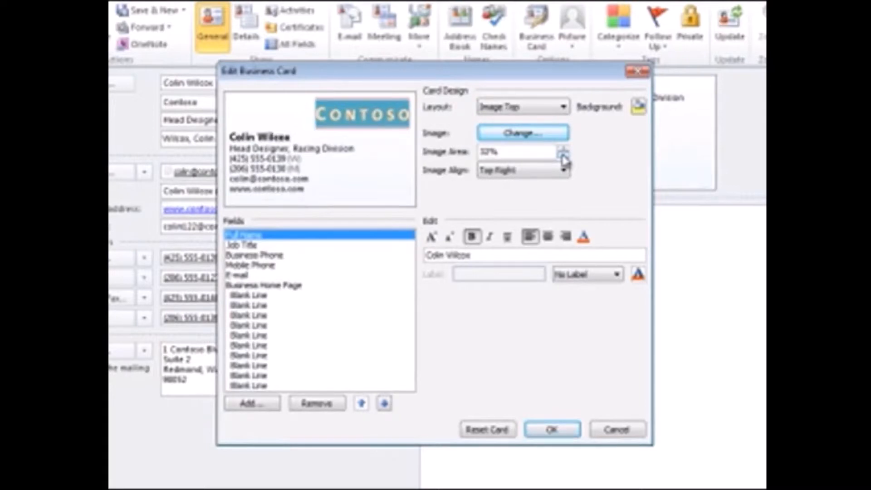
pyautogui.click(563, 155)
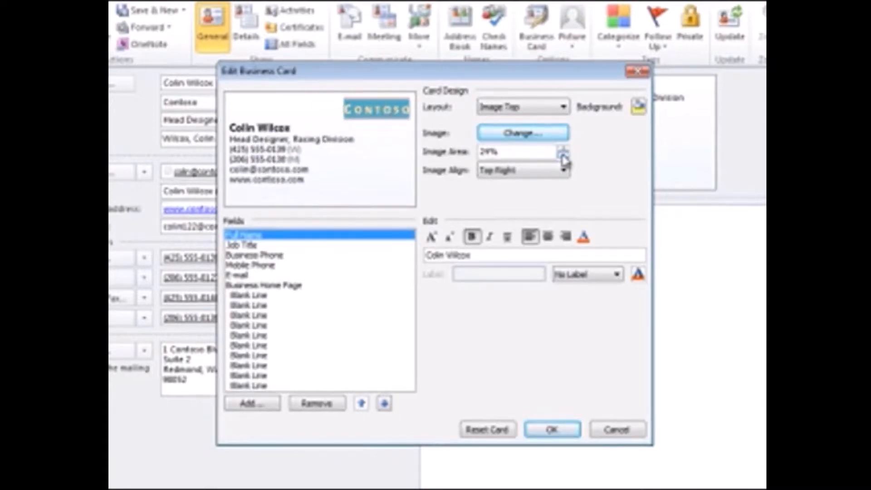
pyautogui.click(563, 155)
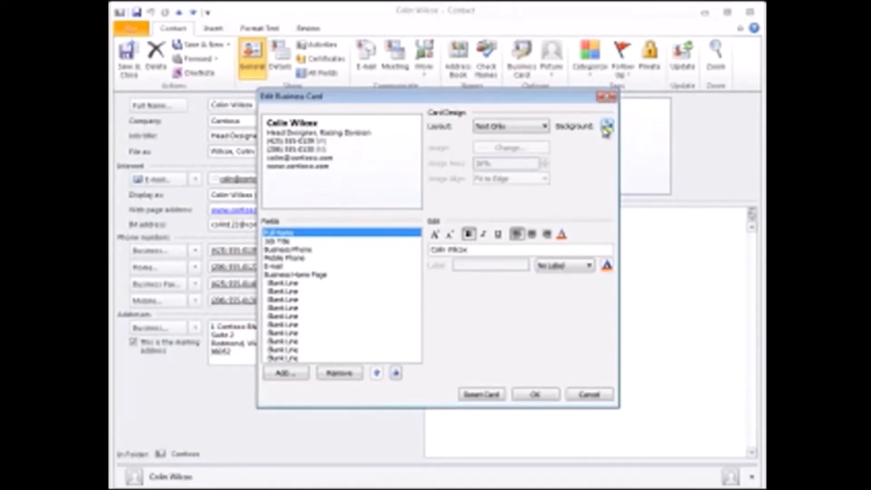
# Step: Give the card a dark teal background and light-coloured contact text
pyautogui.click(606, 126)
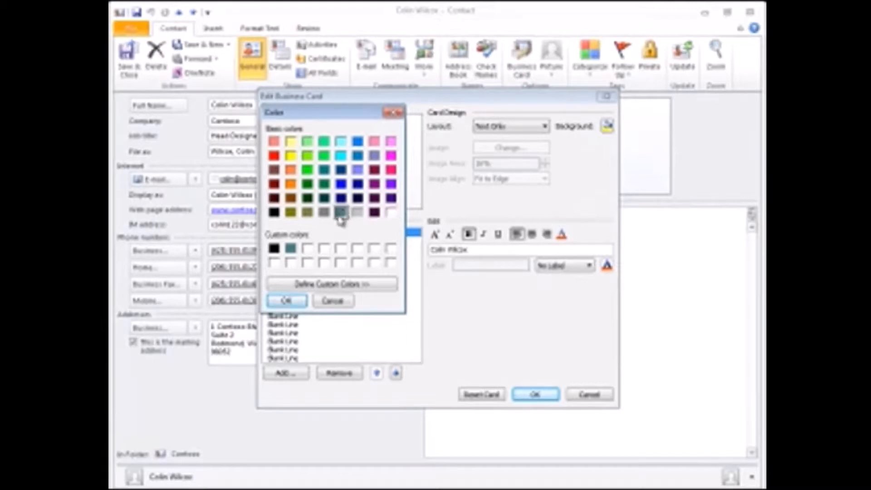
pyautogui.click(286, 300)
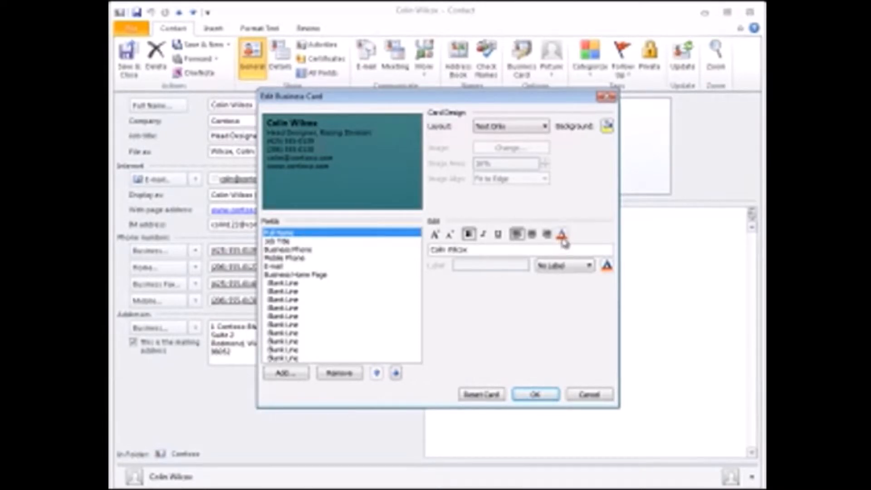
pyautogui.click(561, 234)
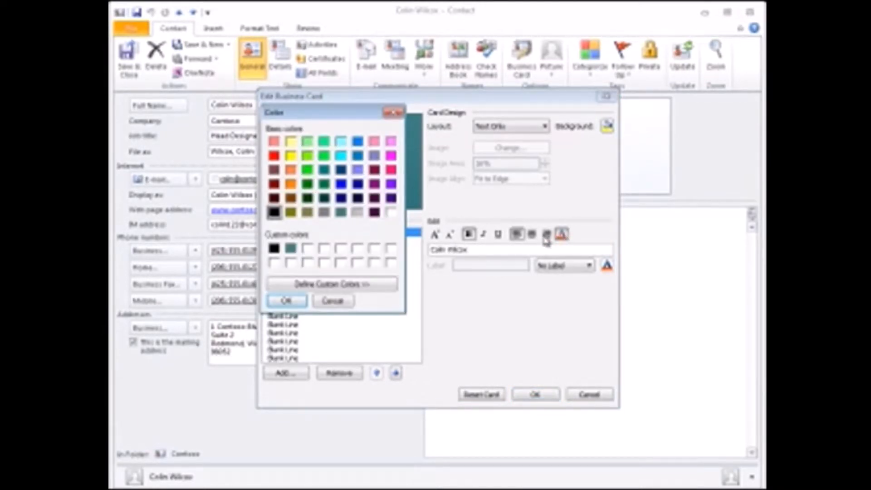
pyautogui.click(357, 213)
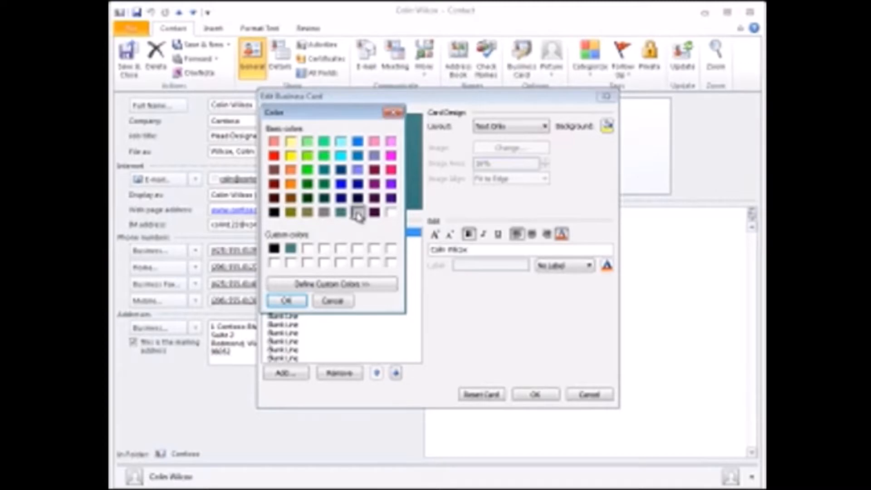
pyautogui.click(285, 300)
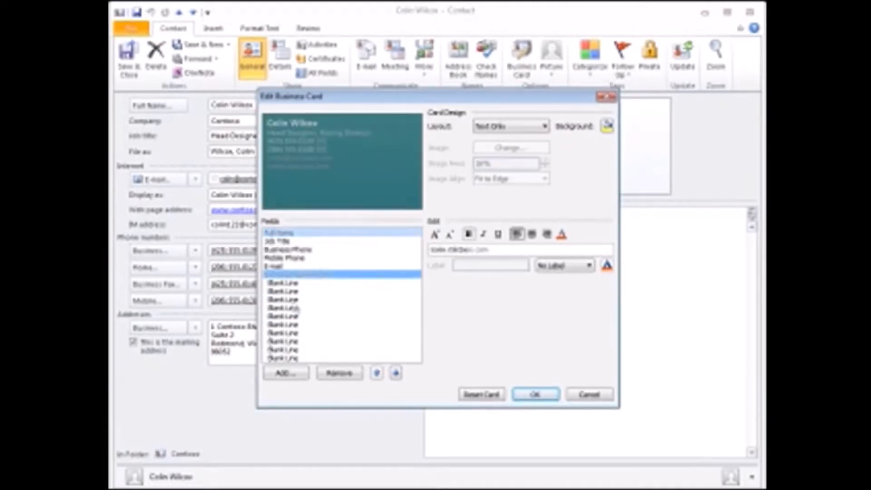
pyautogui.click(341, 274)
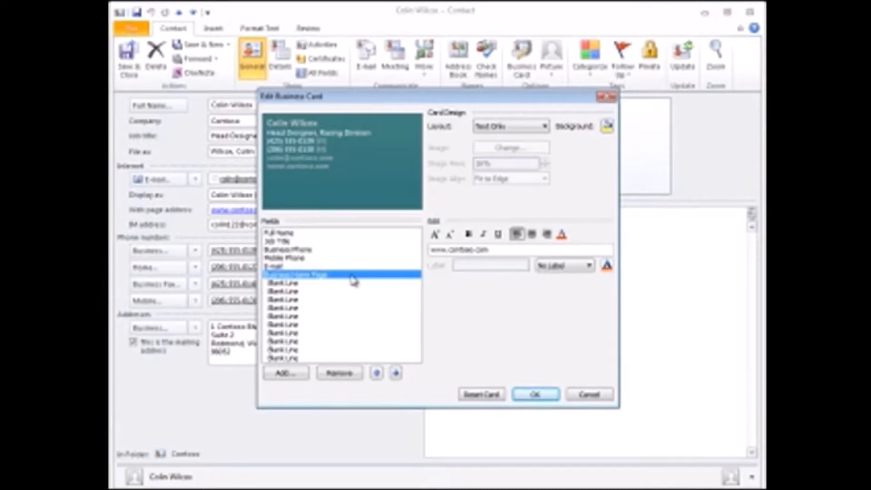
# Step: Add a blank line and move it up above the web address field
pyautogui.click(283, 282)
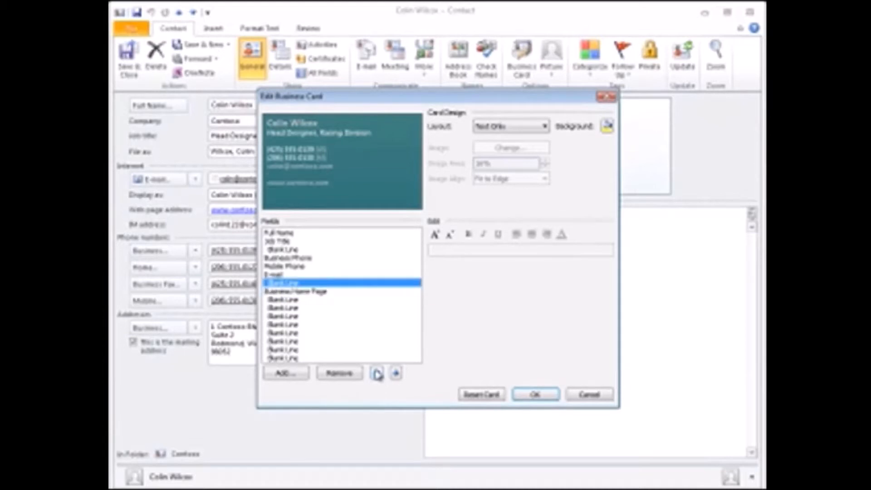
pyautogui.click(376, 373)
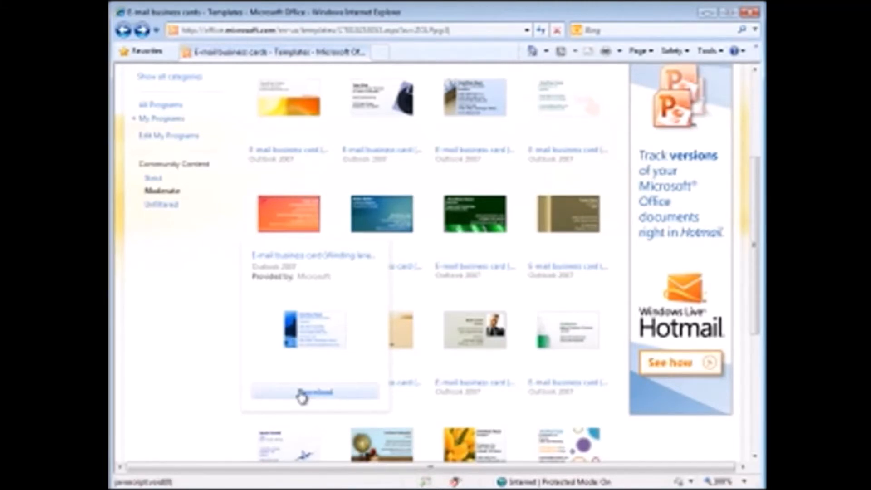
# Step: Download the blue Office.com business card template and save the vcf file
pyautogui.click(313, 392)
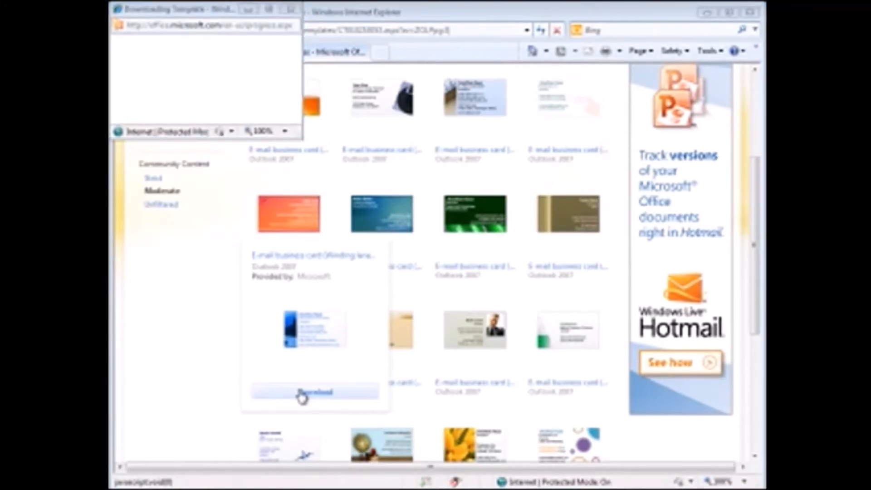
pyautogui.click(314, 392)
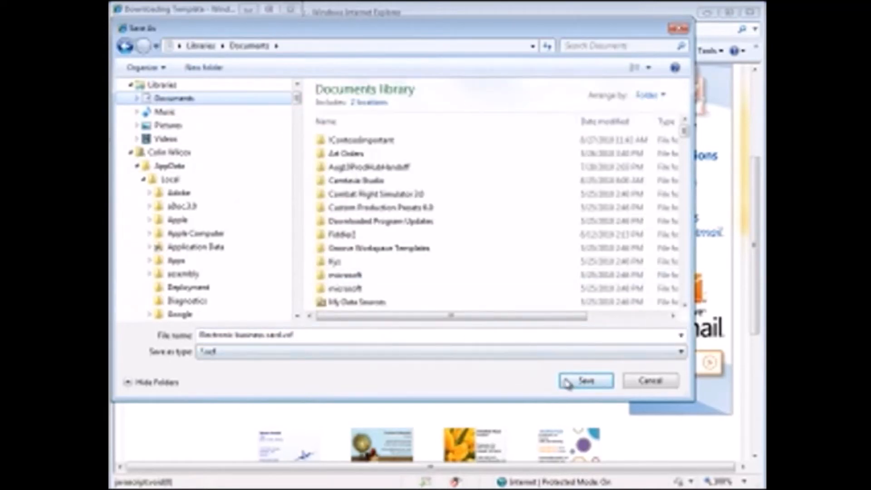
pyautogui.click(585, 381)
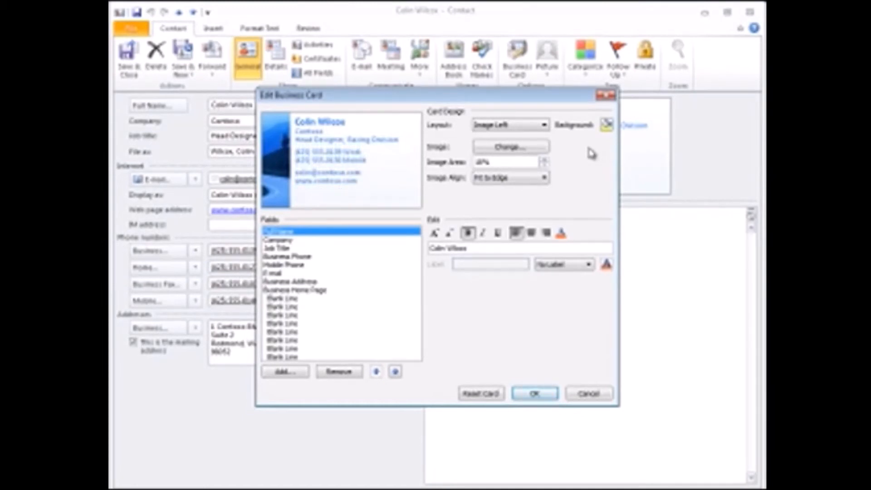
pyautogui.moveTo(498, 359)
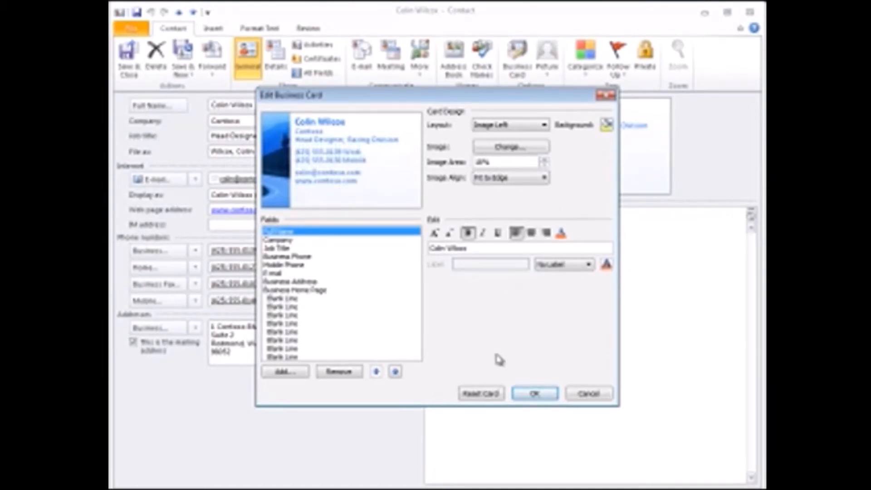
# Step: Decline the Reset Card warning to keep the blue design, then close the card editor with OK
pyautogui.click(479, 393)
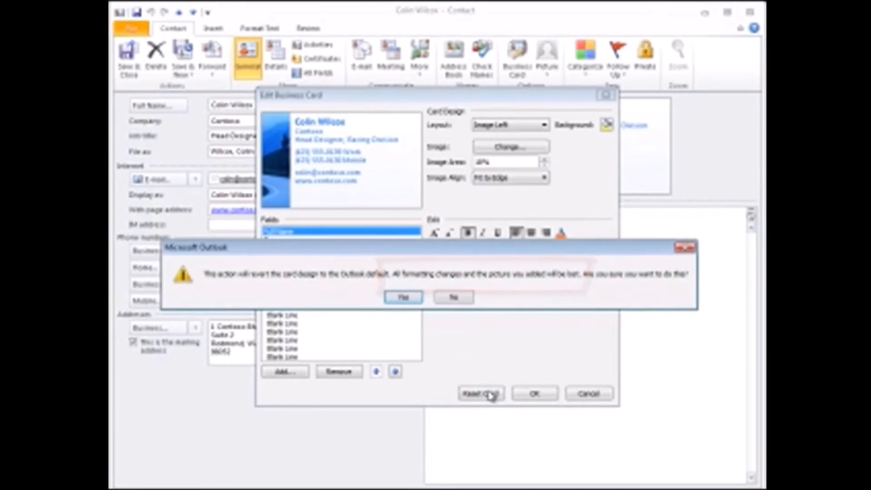
pyautogui.click(452, 297)
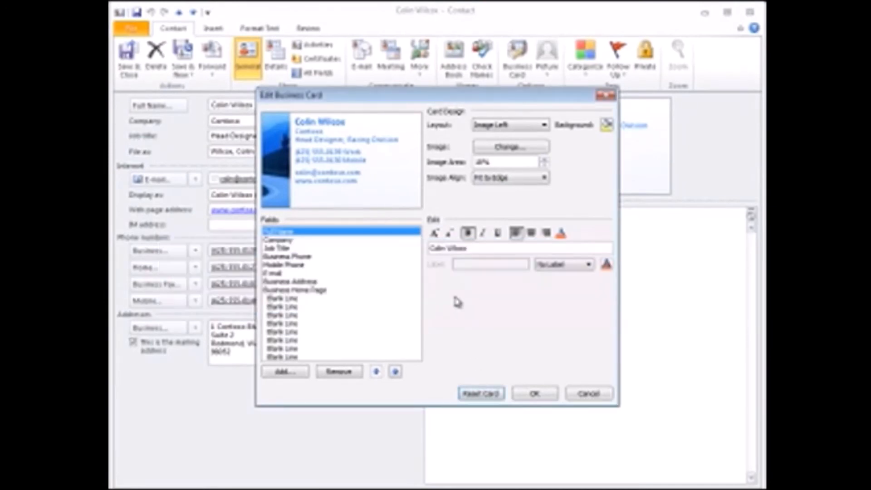
pyautogui.click(533, 394)
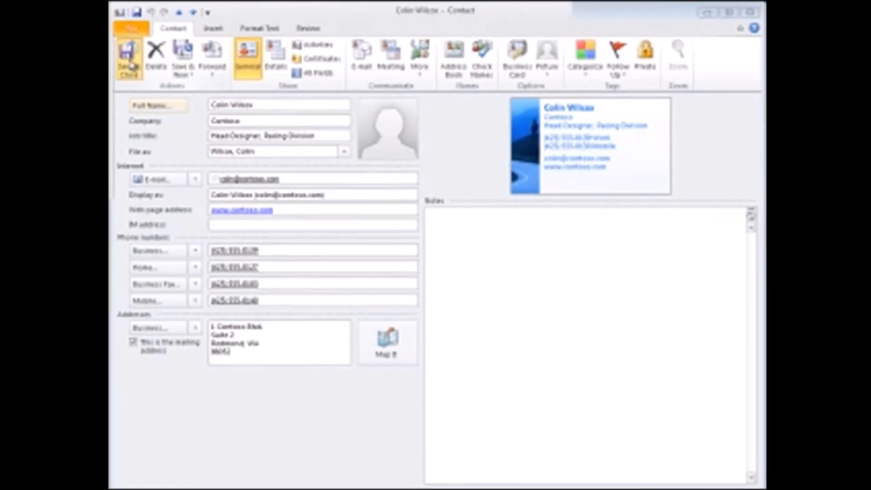
# Step: Save and close the contact, then open Electronic business card.vcf from the CardTemplates folder
pyautogui.click(129, 55)
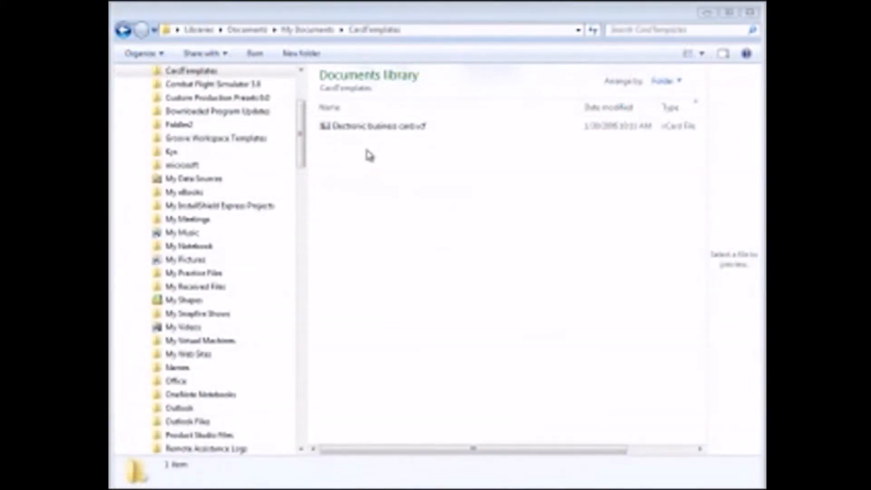
pyautogui.click(372, 126)
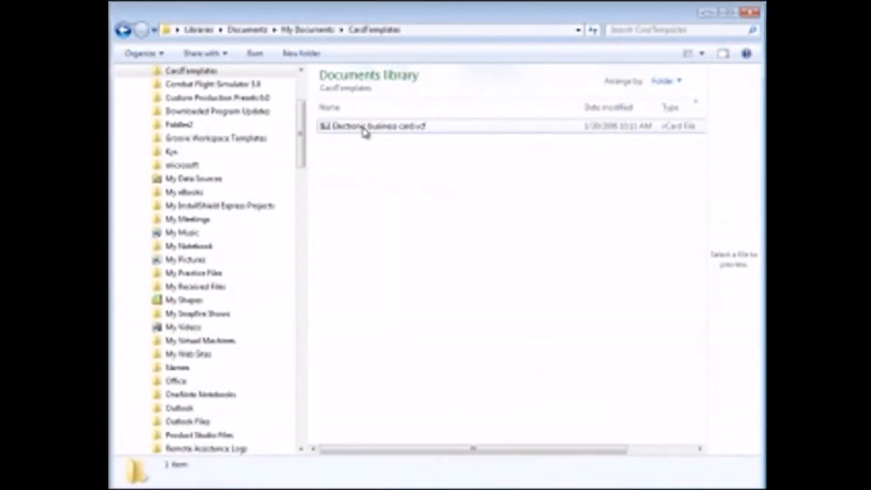
pyautogui.doubleClick(375, 126)
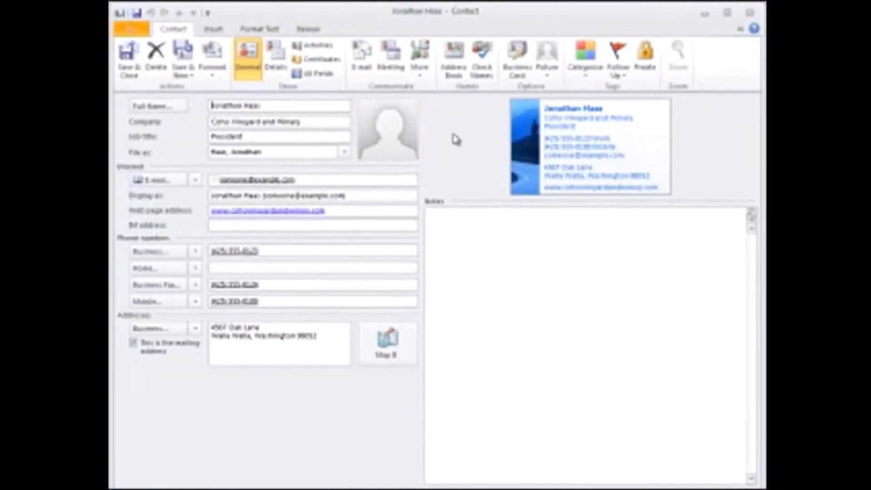